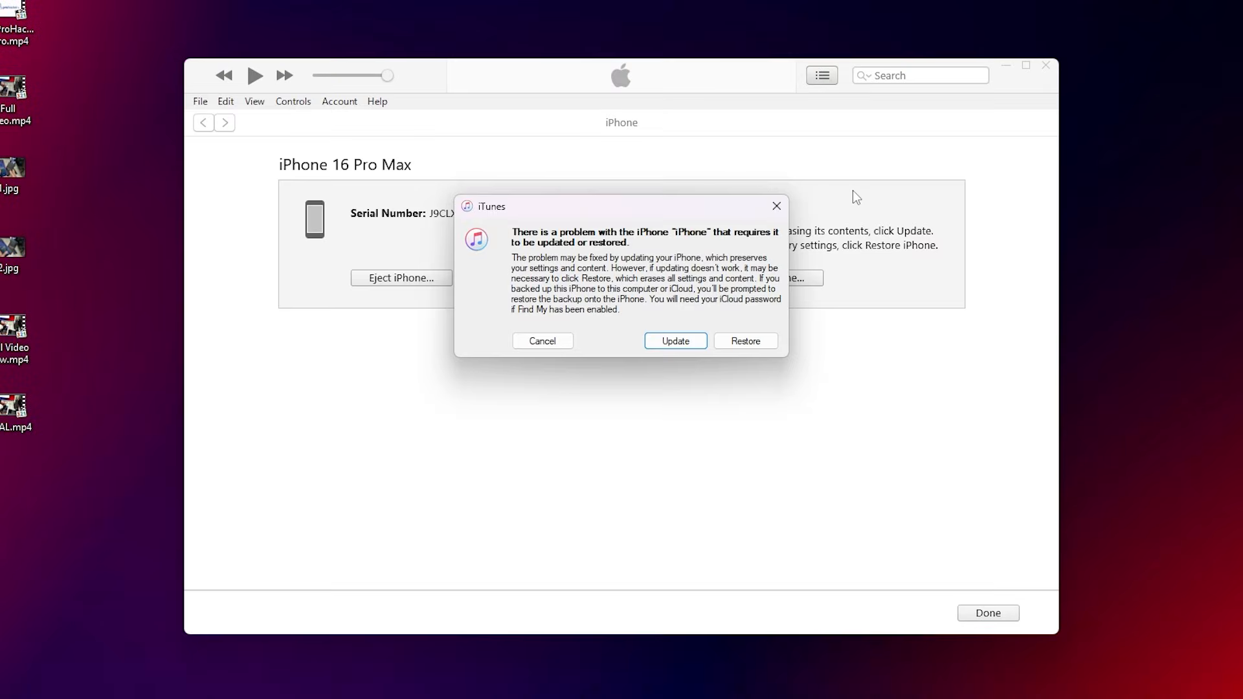
pyautogui.moveTo(812, 360)
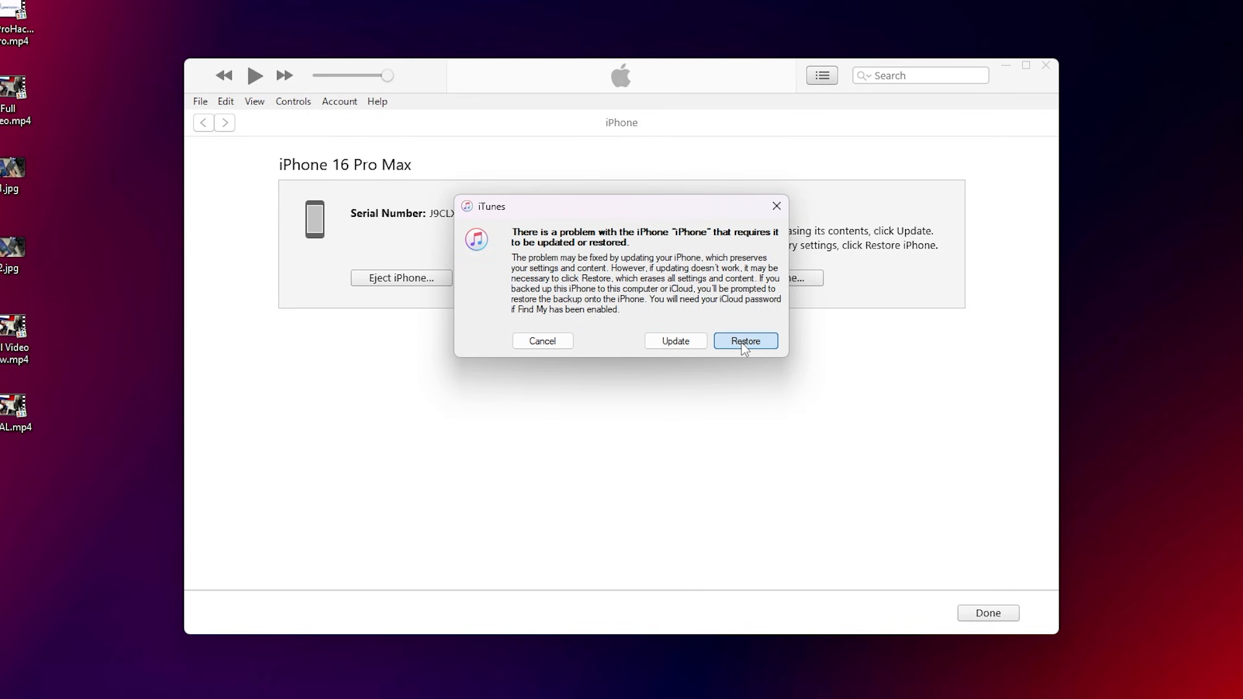
# Choose Restore in the problem-with-iPhone dialog so iTunes begins downloading recovery software
pyautogui.click(743, 342)
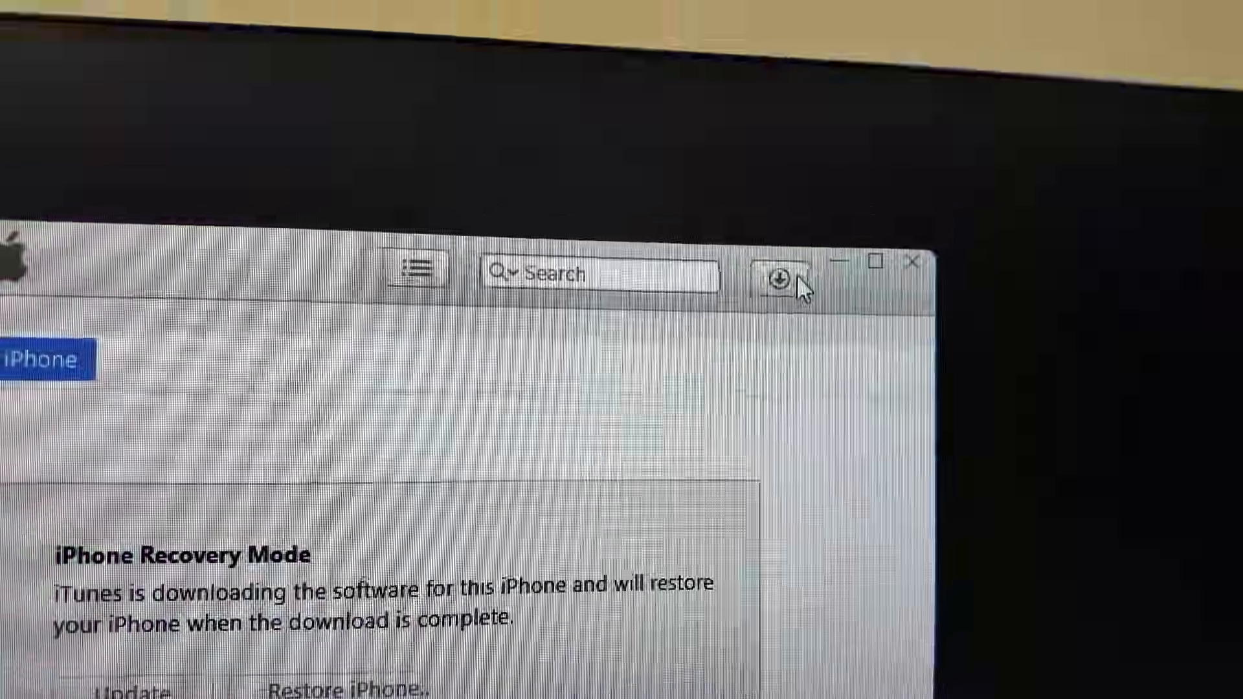
# Check the iPhone software download progress while iTunes prepares the restore
pyautogui.click(793, 279)
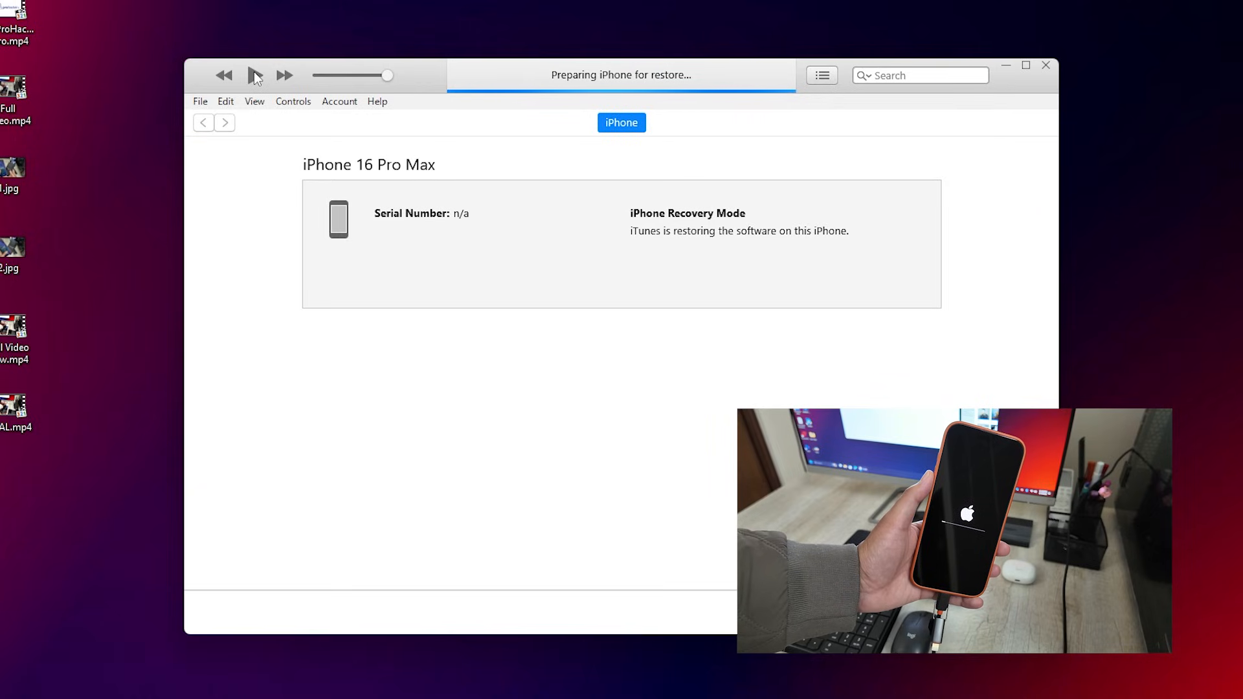
pyautogui.moveTo(292, 102)
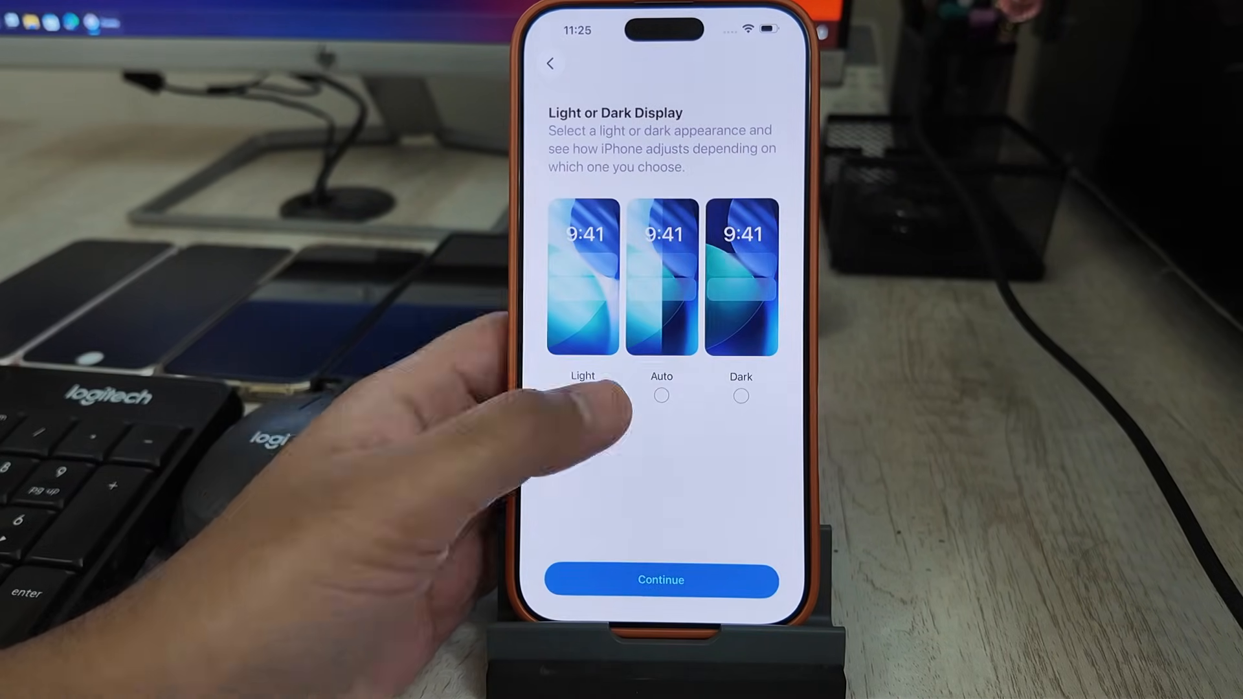
# Pick a display appearance on the restored iPhone's Light or Dark setup screen
pyautogui.click(660, 579)
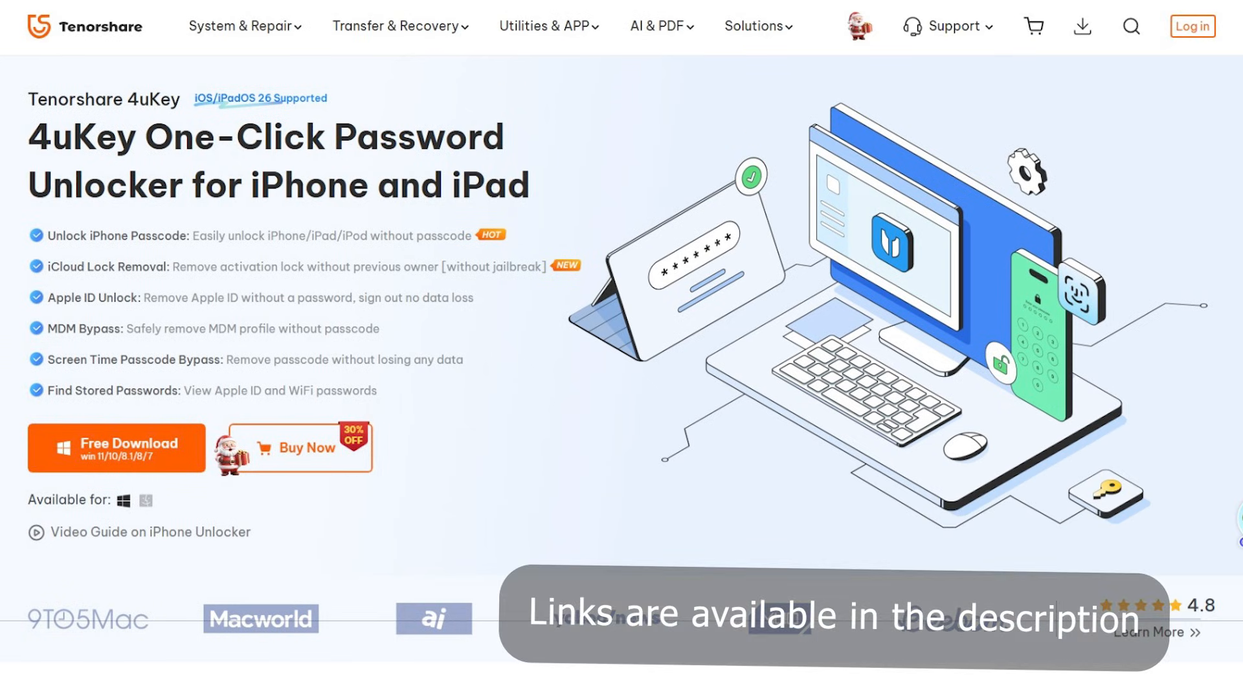
# Download the Windows installer of Tenorshare 4uKey from its product page
pyautogui.scroll(-3)
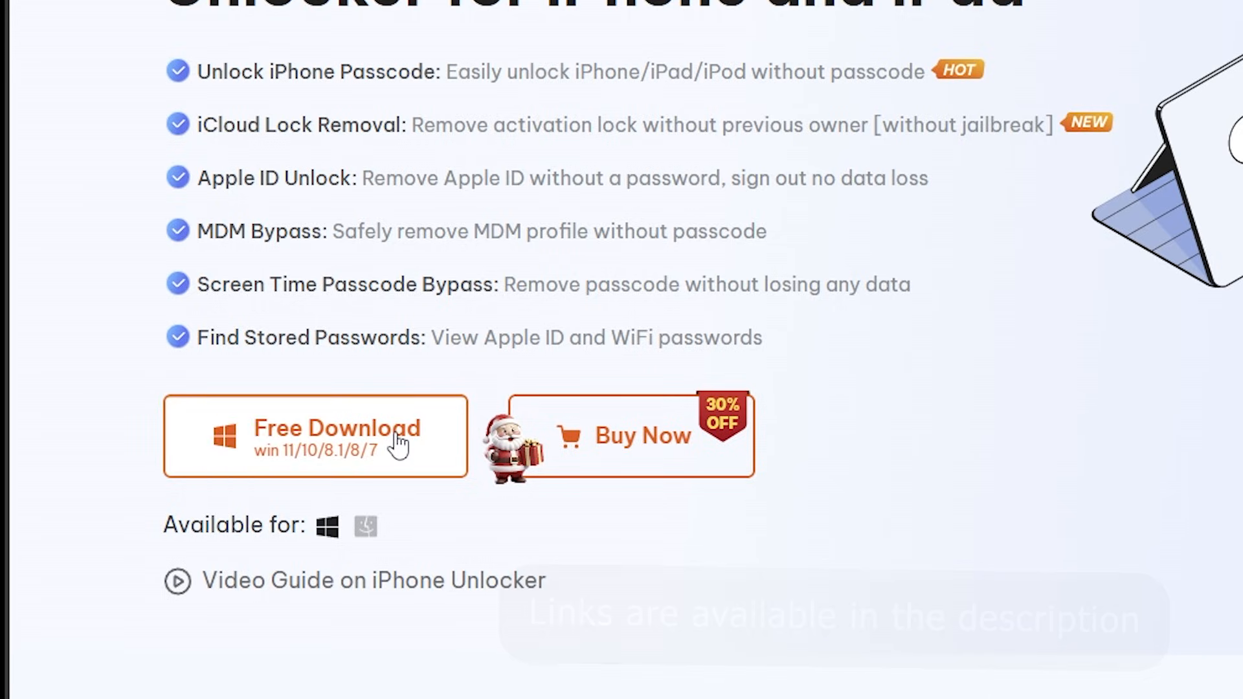
pyautogui.click(315, 435)
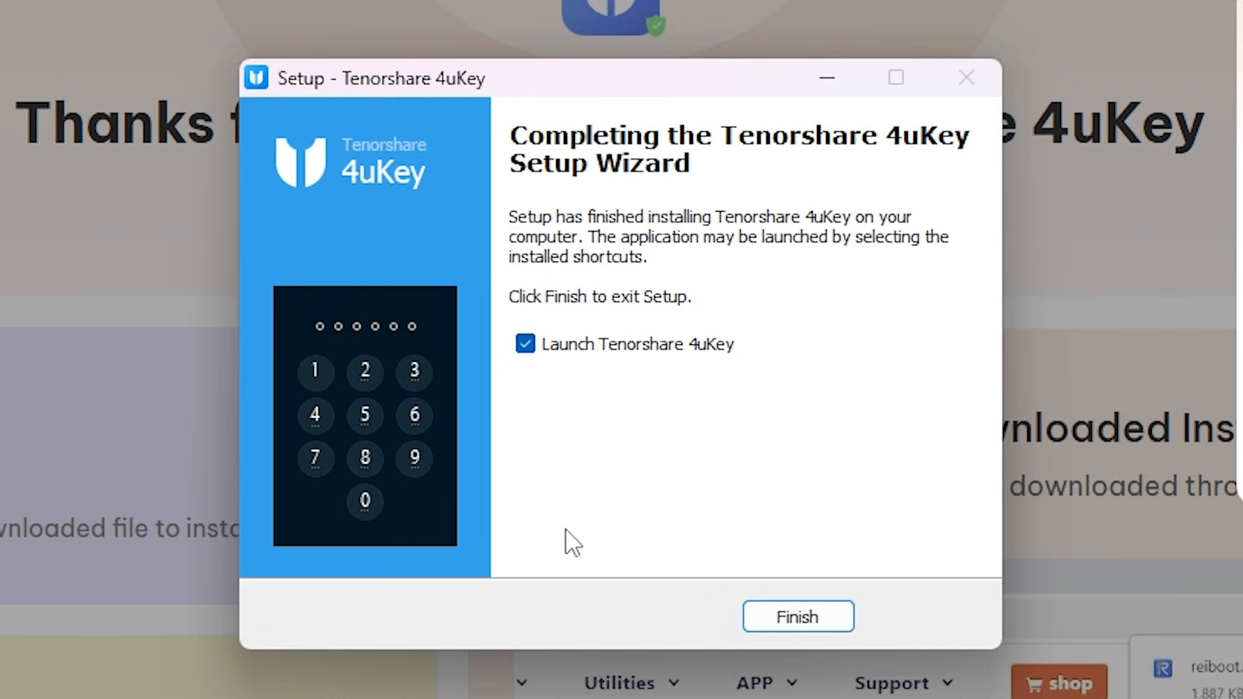
pyautogui.moveTo(798, 616)
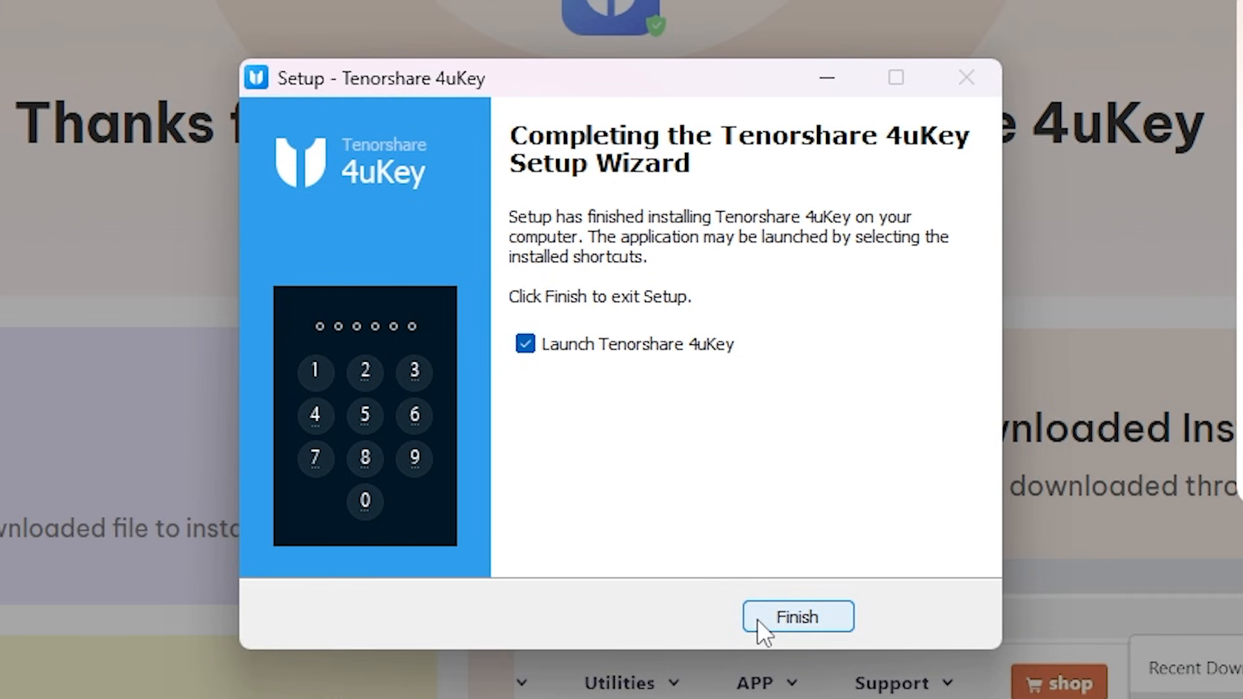
# Finish the 4uKey setup with 'Launch Tenorshare 4uKey' checked so it starts
pyautogui.click(798, 616)
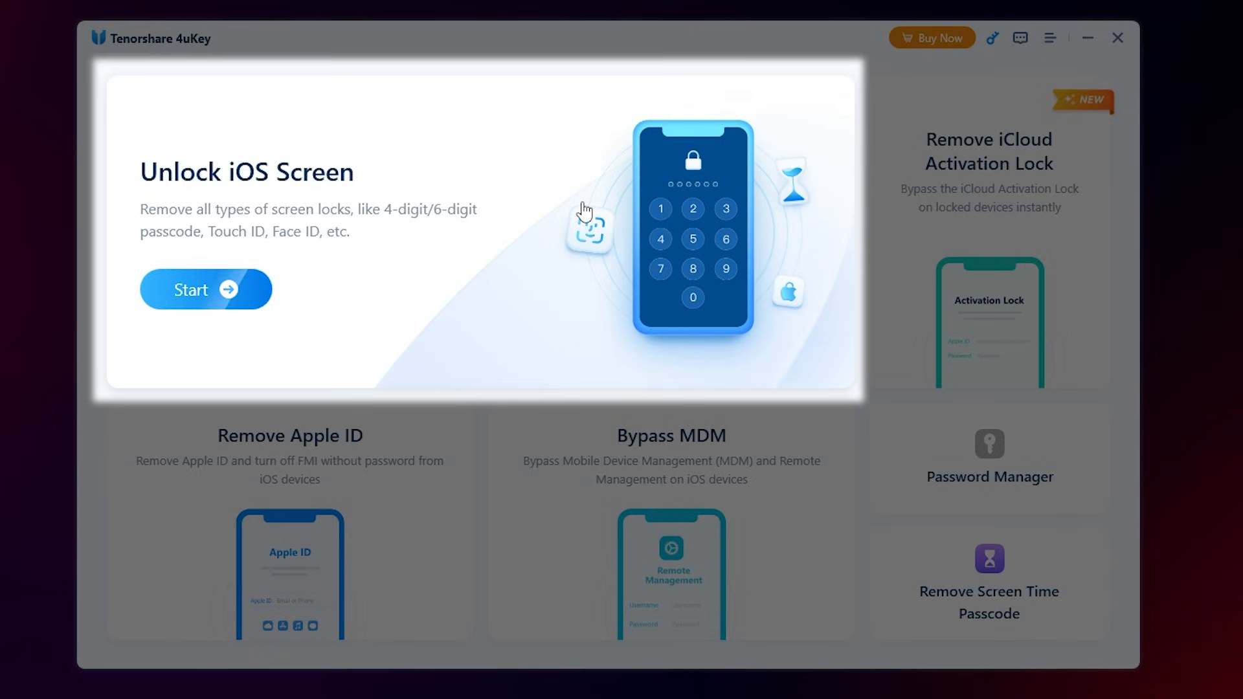
pyautogui.moveTo(581, 206)
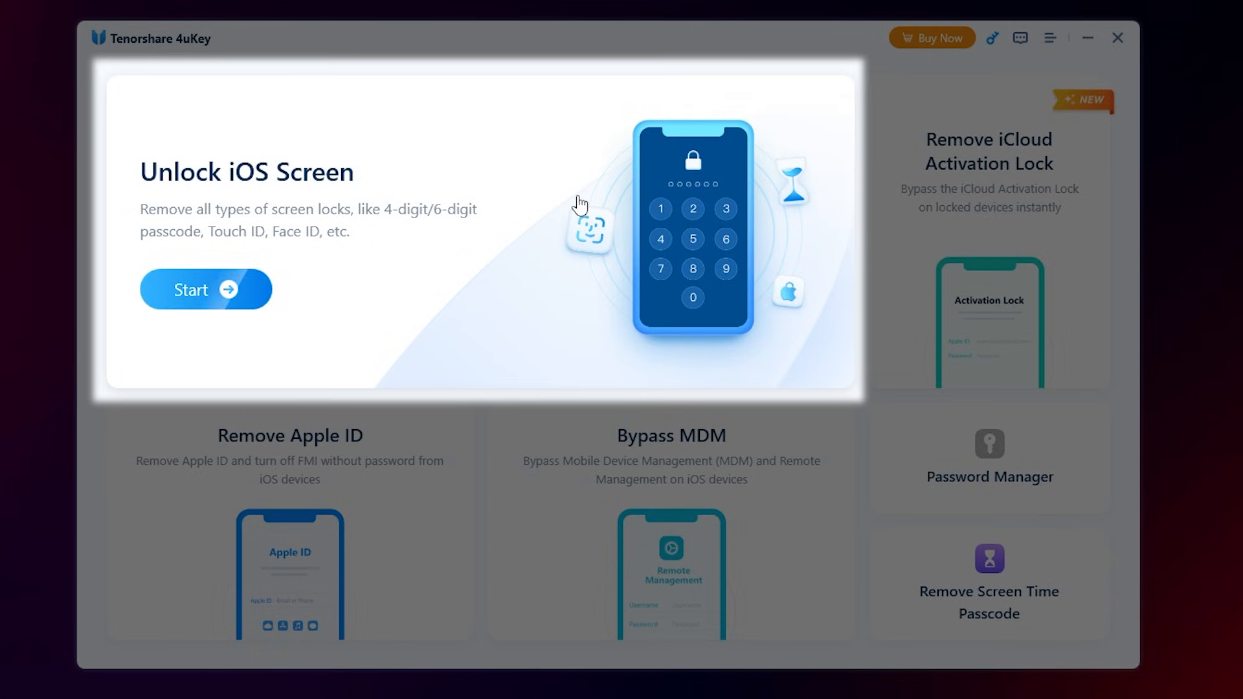